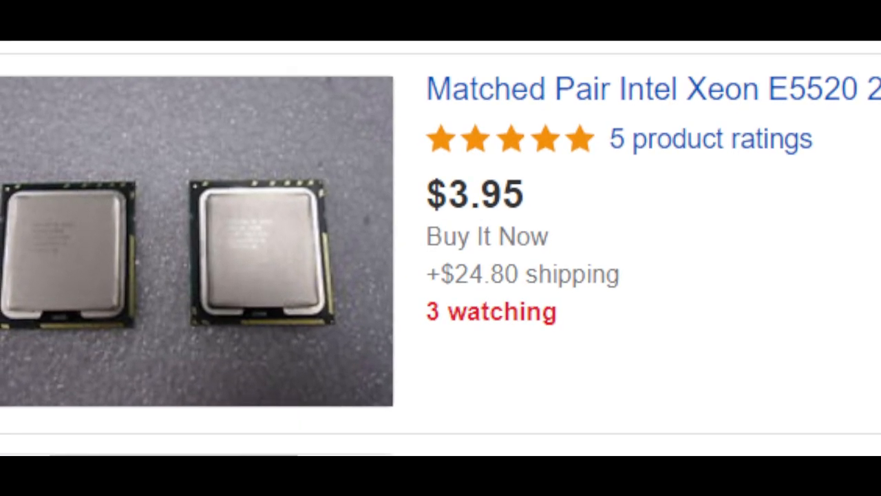
- In MB Intelligent Tweaker, set CPU ratio 18X, BCLK 200 MHz and memory multiplier 6.0
{"action": "scroll", "scroll_direction": "down", "scroll_amount": 3}
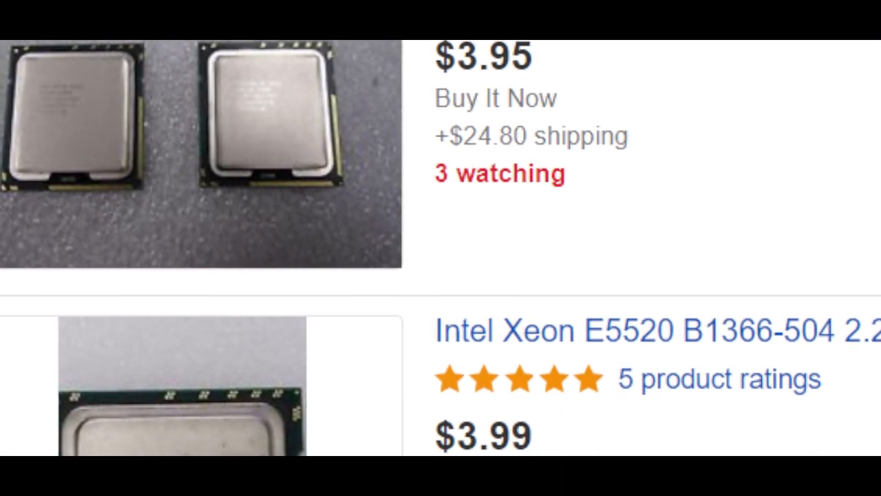
{"action": "scroll", "scroll_direction": "down", "scroll_amount": 3}
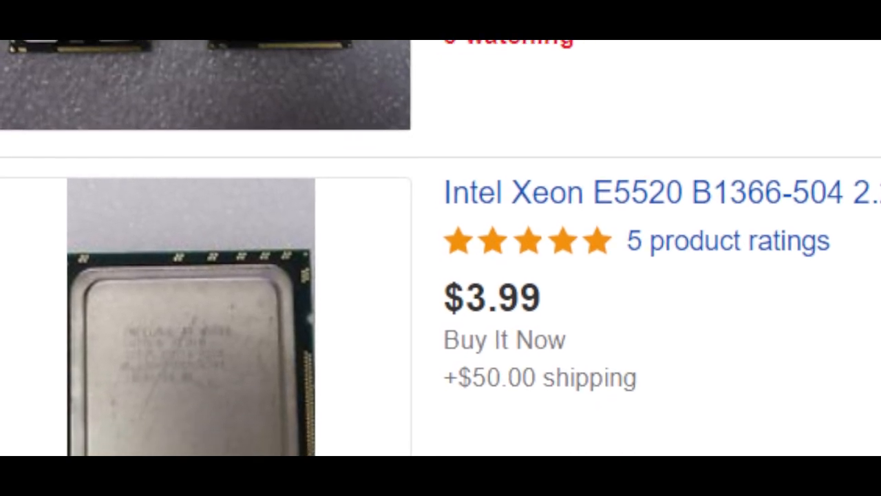
{"action": "scroll", "scroll_direction": "down", "scroll_amount": 3}
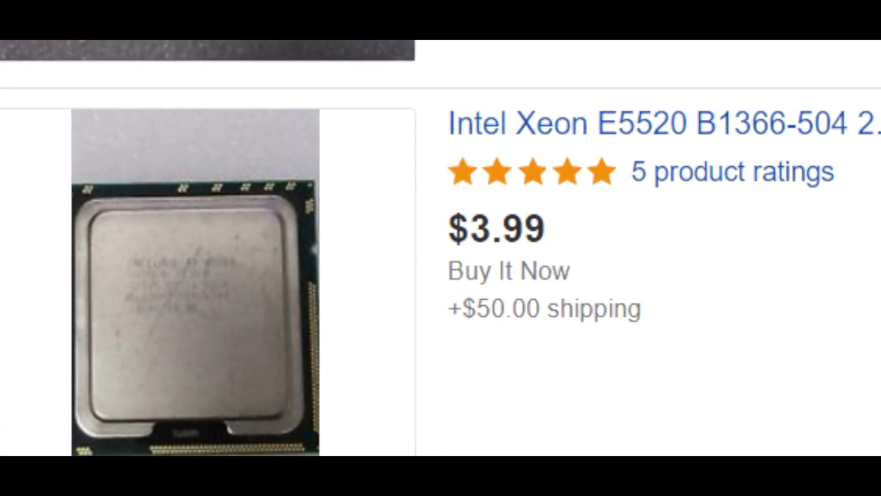
{"action": "scroll", "scroll_direction": "down", "scroll_amount": 3}
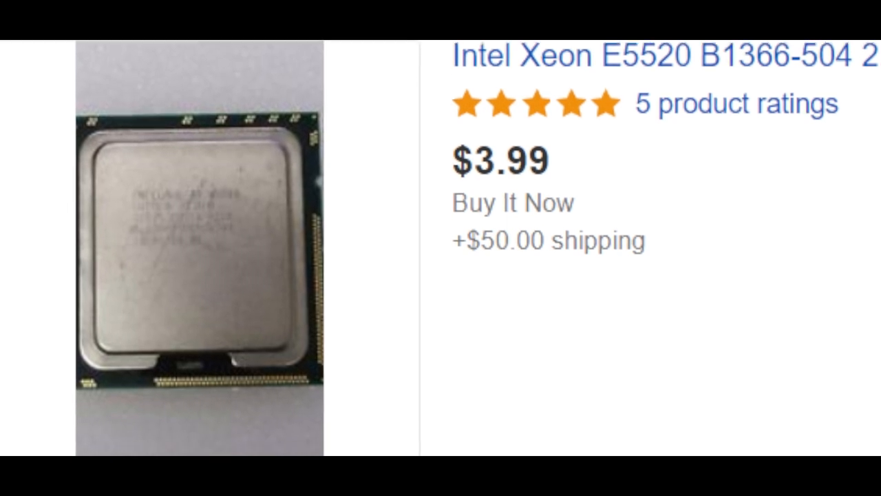
{"action": "scroll", "scroll_direction": "down", "scroll_amount": 3}
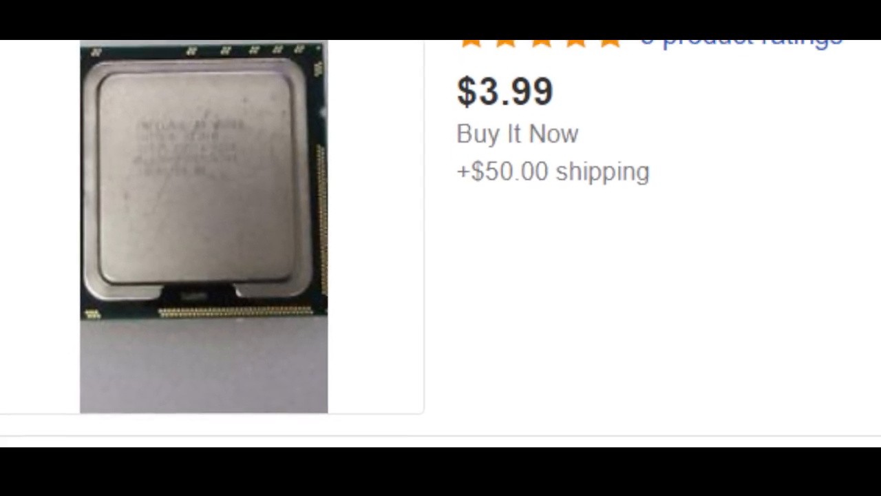
{"action": "scroll", "scroll_direction": "down", "scroll_amount": 3}
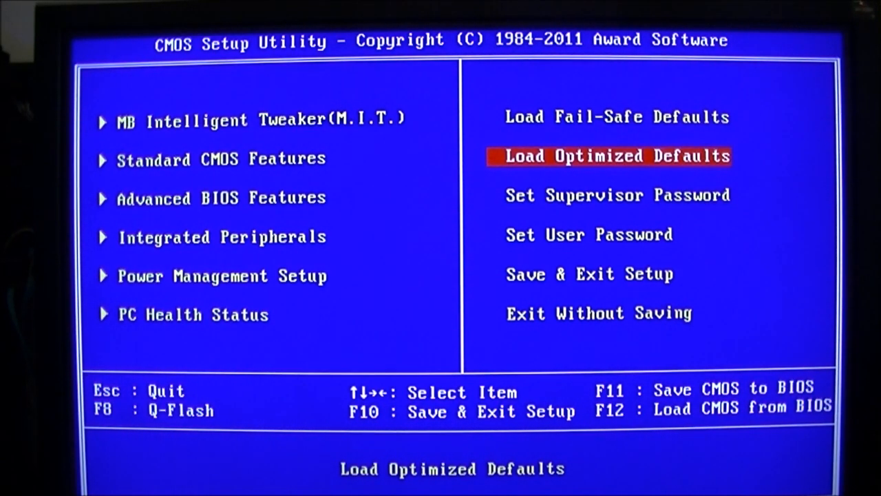
{"action": "key", "text": "enter"}
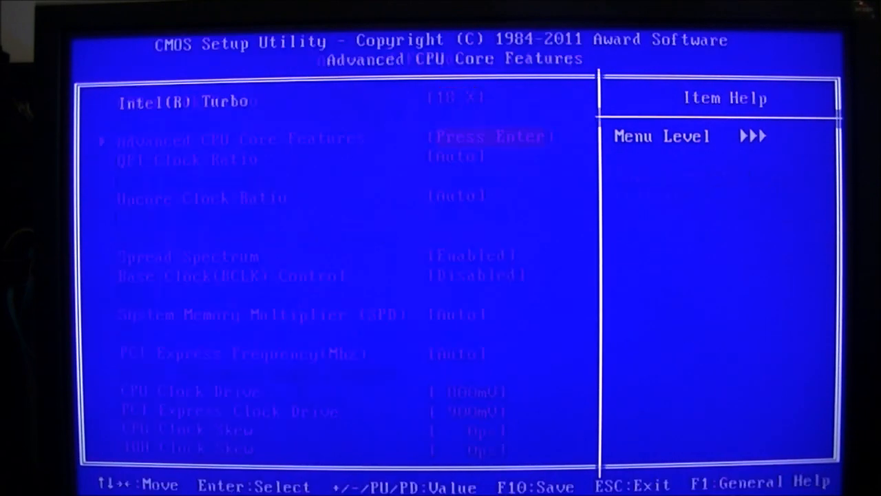
{"action": "key", "text": "enter"}
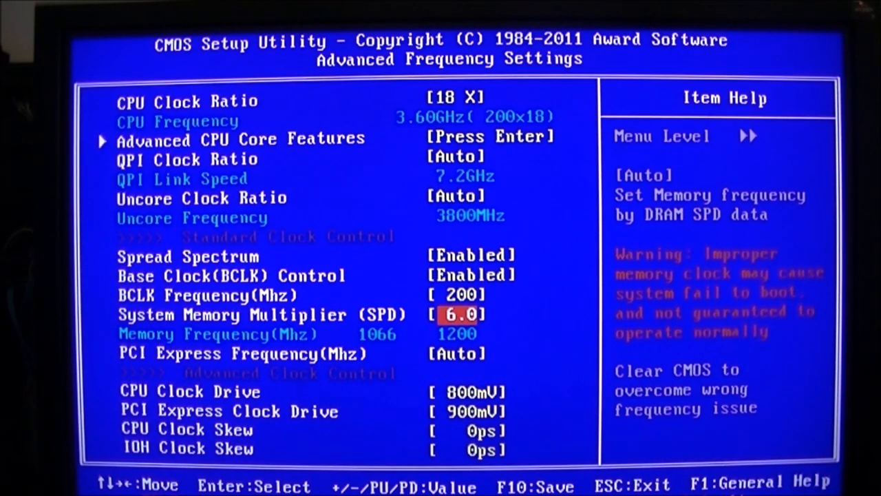
{"action": "key", "text": "Escape"}
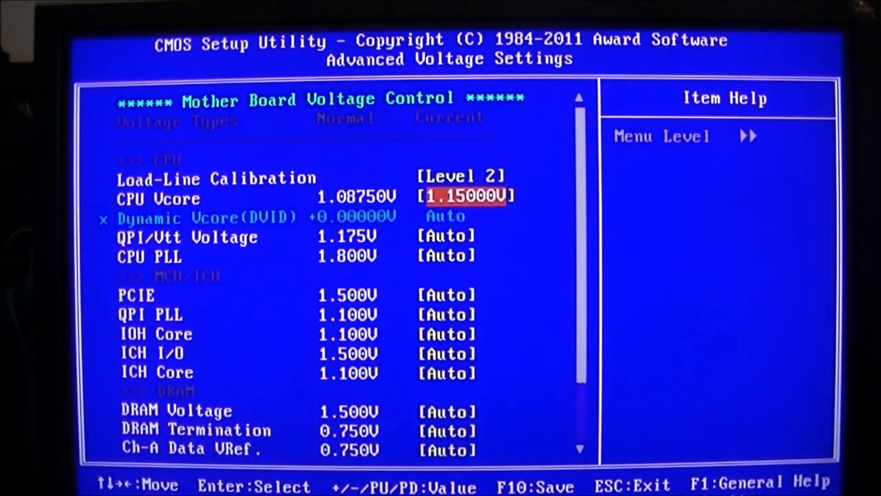
- Set CPU Vcore 1.15000V with LLC Level 2, and ICH SATA Control Mode to AHCI
{"action": "key", "text": "down"}
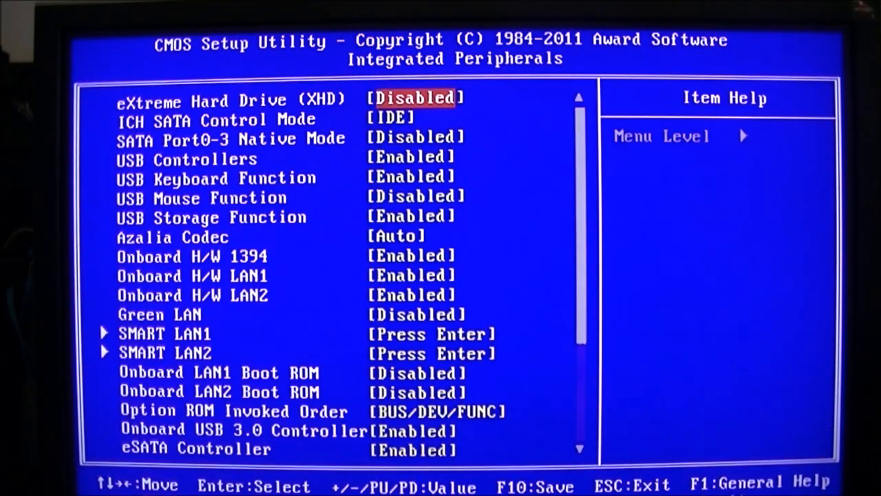
{"action": "key", "text": "down"}
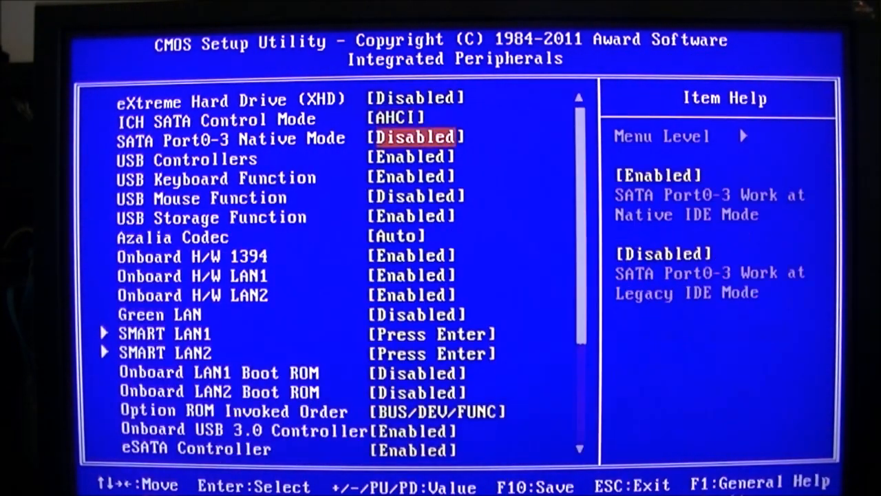
{"action": "key", "text": "Down"}
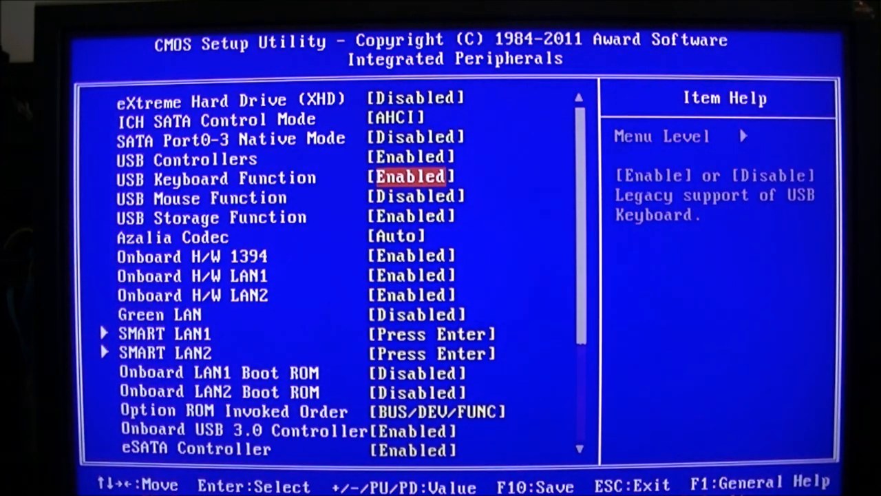
{"action": "key", "text": "down"}
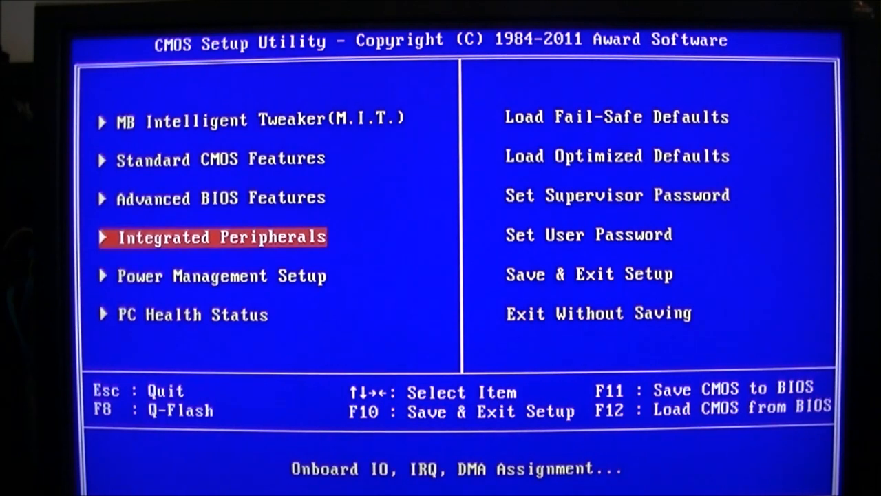
- Save the BIOS settings and exit setup, booting into Windows
{"action": "left_click", "coordinate": [193, 315]}
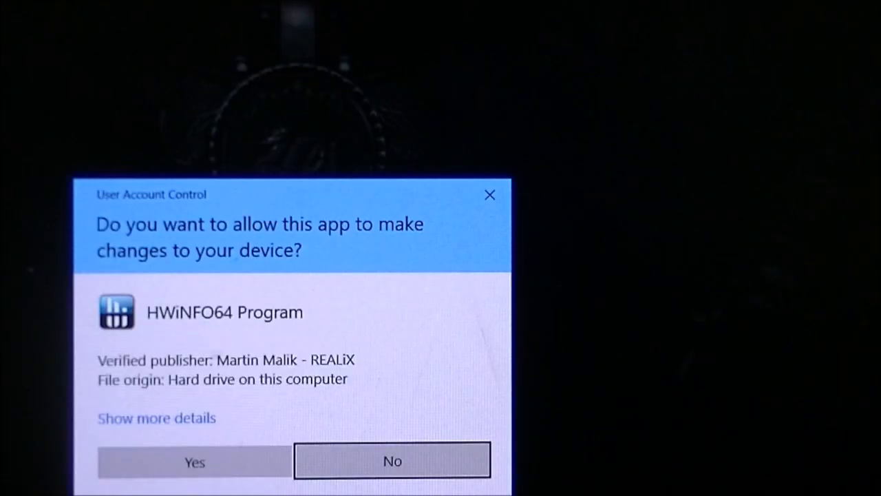
- Allow HWiNFO64 to run in sensors-only mode, then allow CPU-Z to run
{"action": "left_click", "coordinate": [194, 461]}
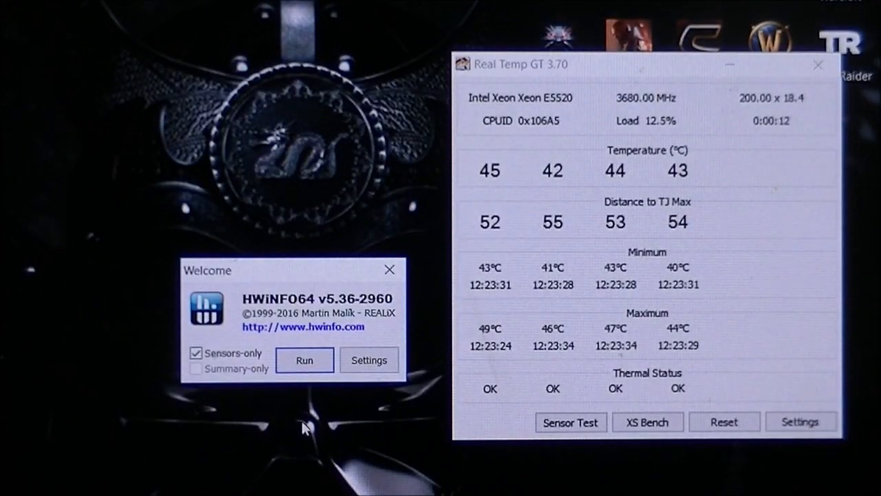
{"action": "left_click", "coordinate": [305, 360]}
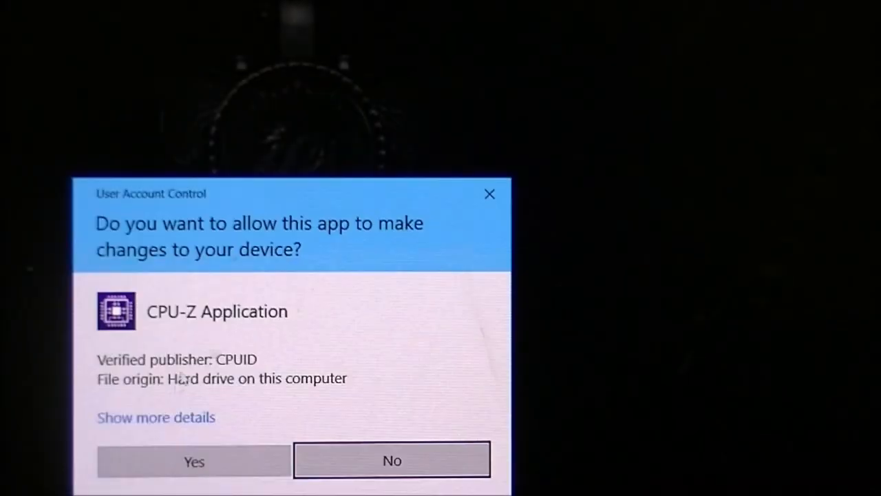
{"action": "left_click", "coordinate": [193, 460]}
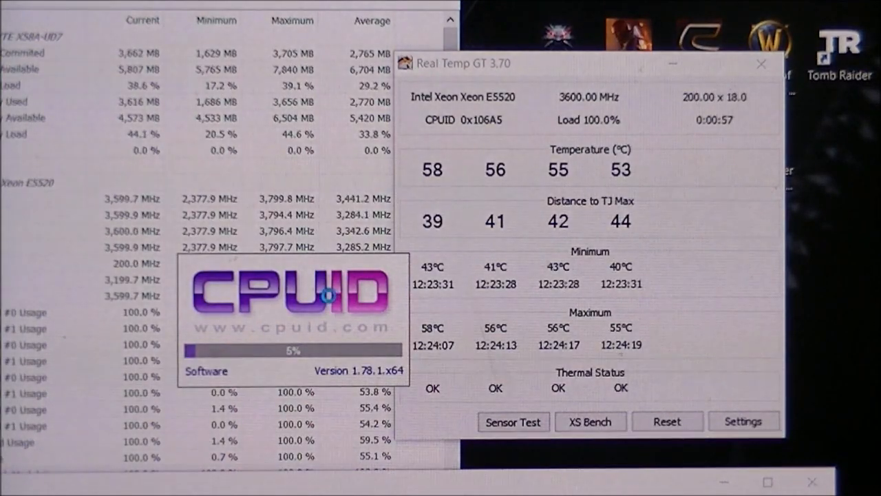